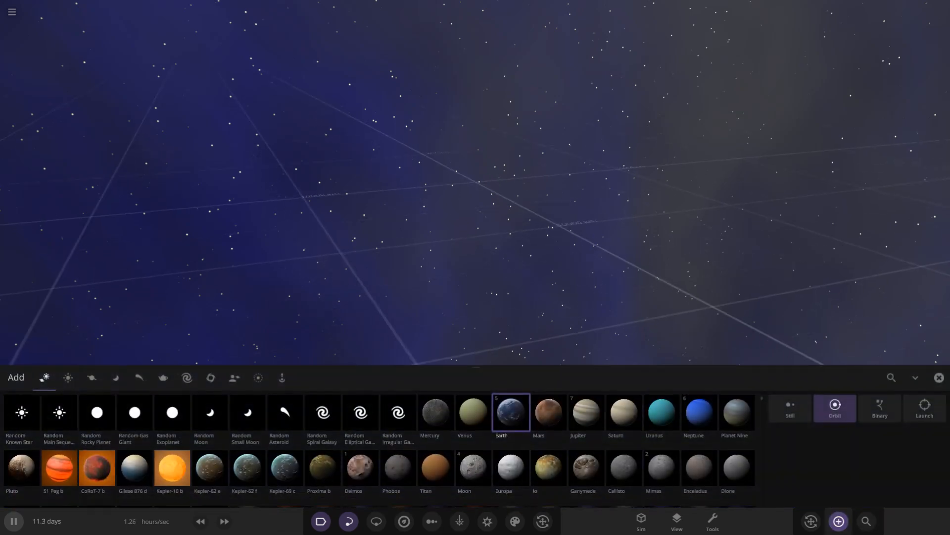
Search the object library for 'kepler' to list the Kepler-442b variants
left_click(890, 377)
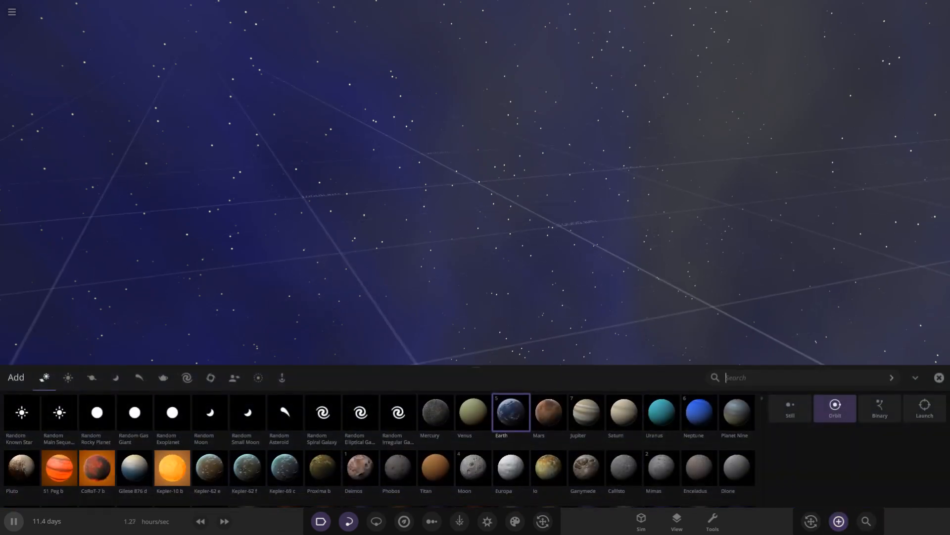
type("kepler 442")
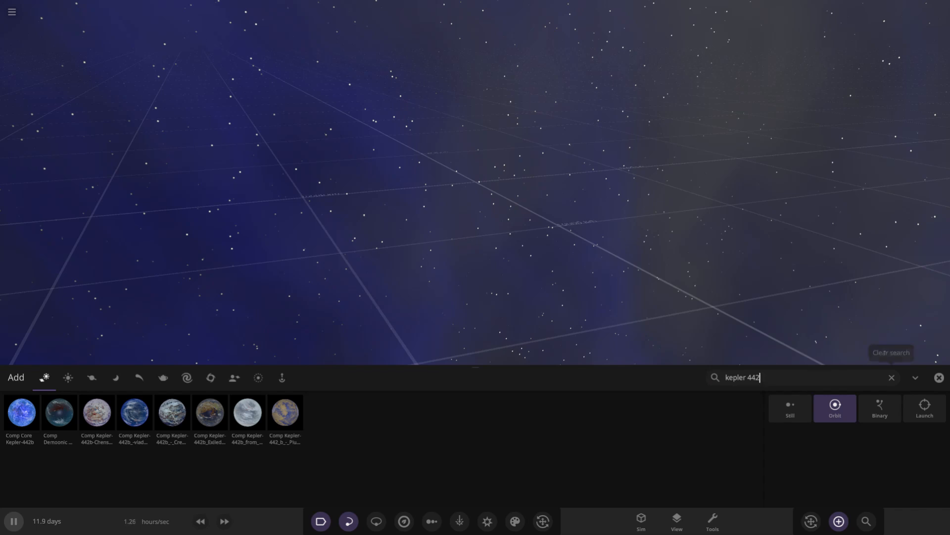
Add the Comp Core Kepler-442b variant with Still placement beside the first planet
left_click(21, 413)
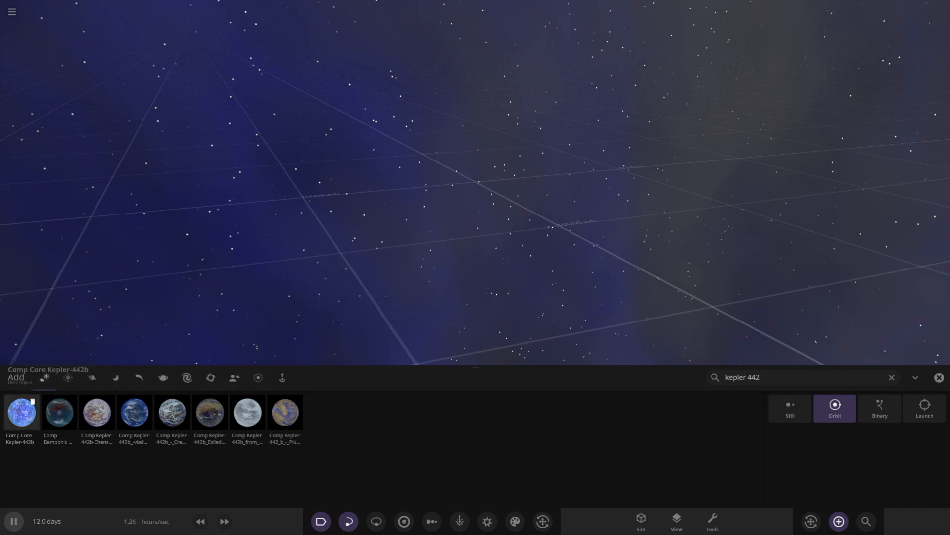
left_click(20, 414)
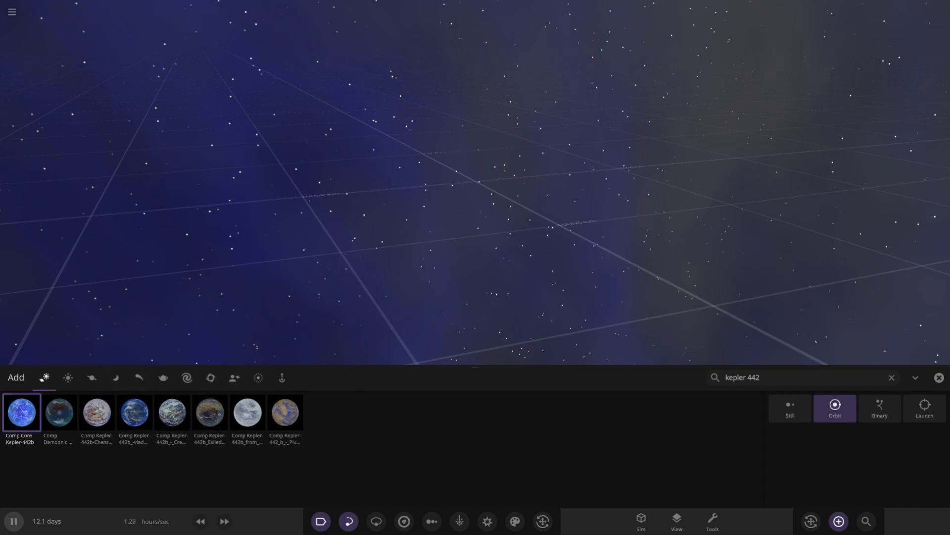
left_click(790, 408)
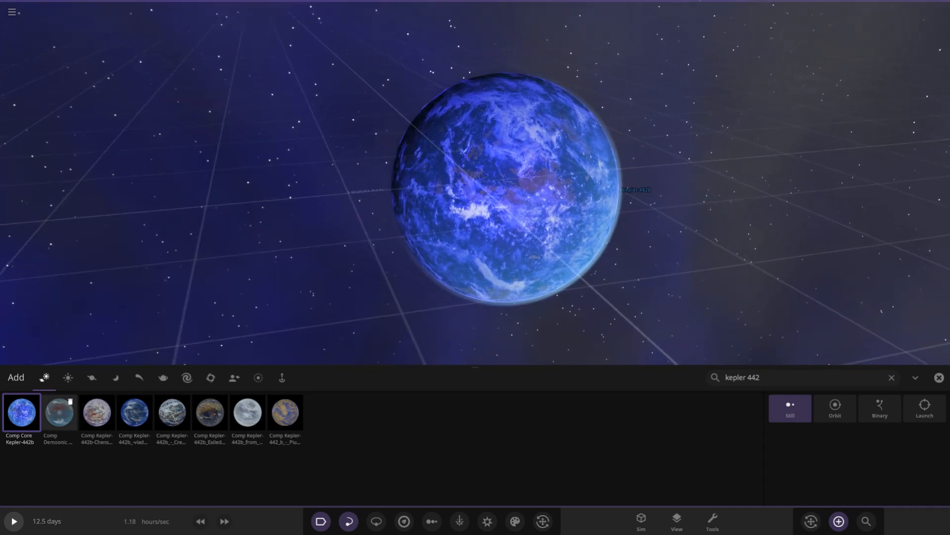
left_click(59, 412)
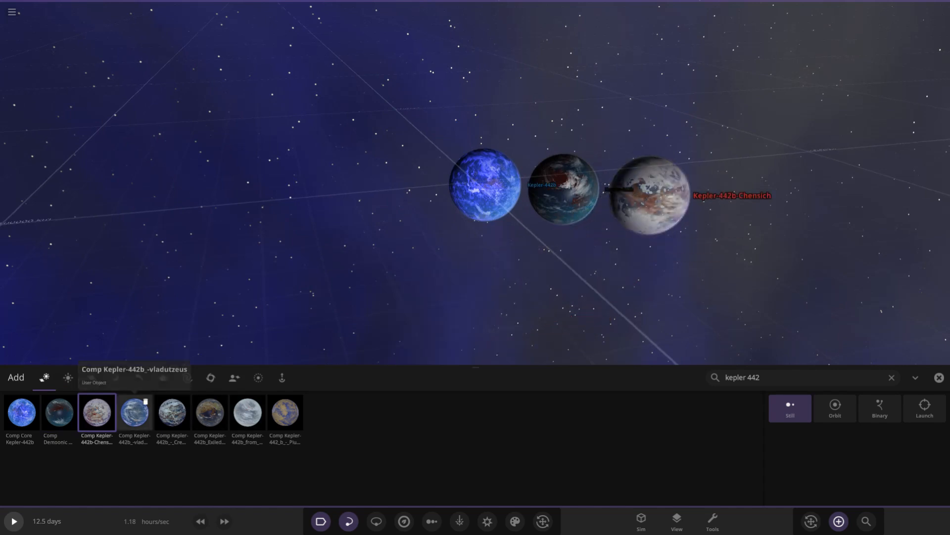
Place the vladutzeus and ExiledNeptunium variants at the end of the row
left_click(134, 412)
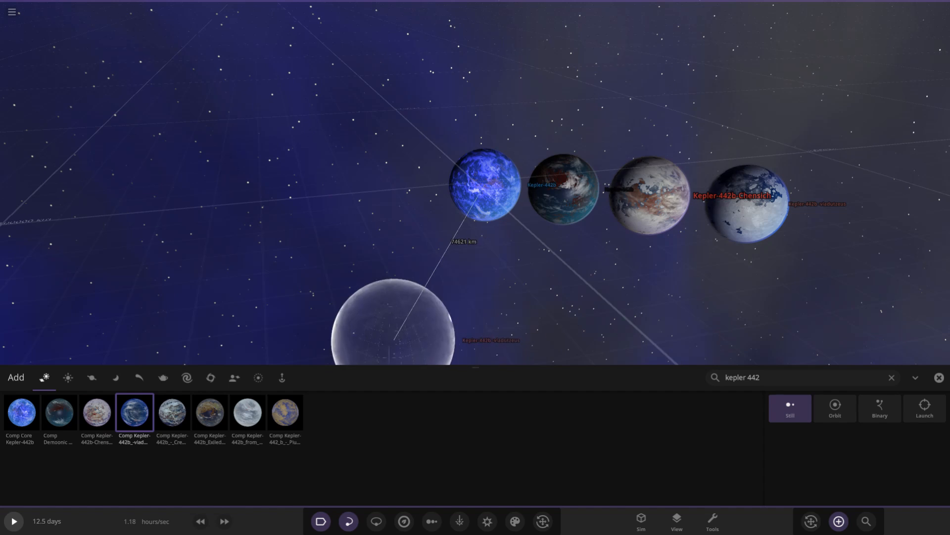
left_click(172, 412)
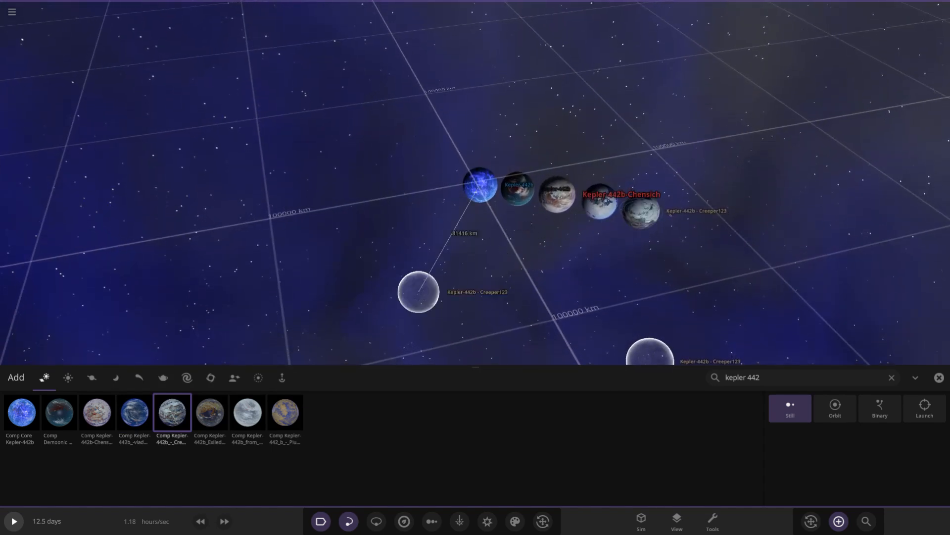
mouse_move(210, 412)
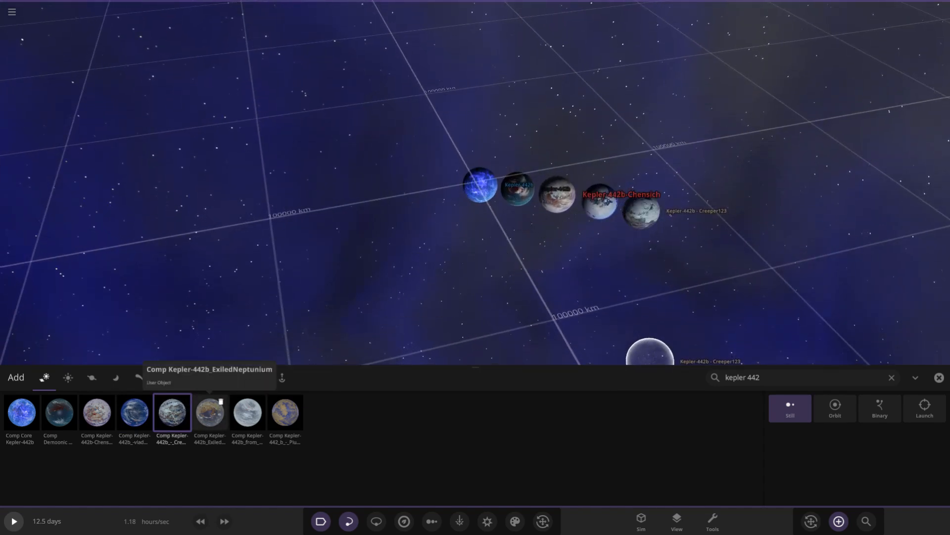
left_click(209, 412)
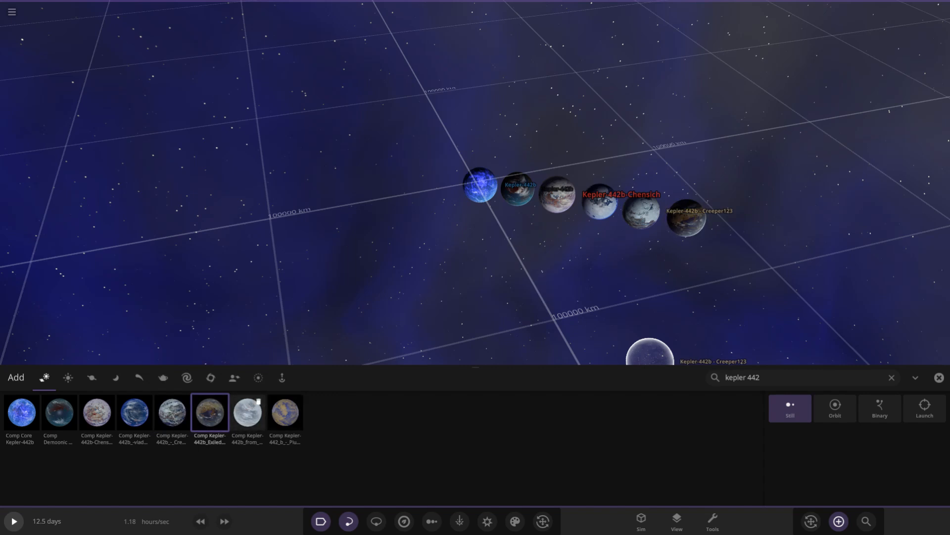
left_click(246, 413)
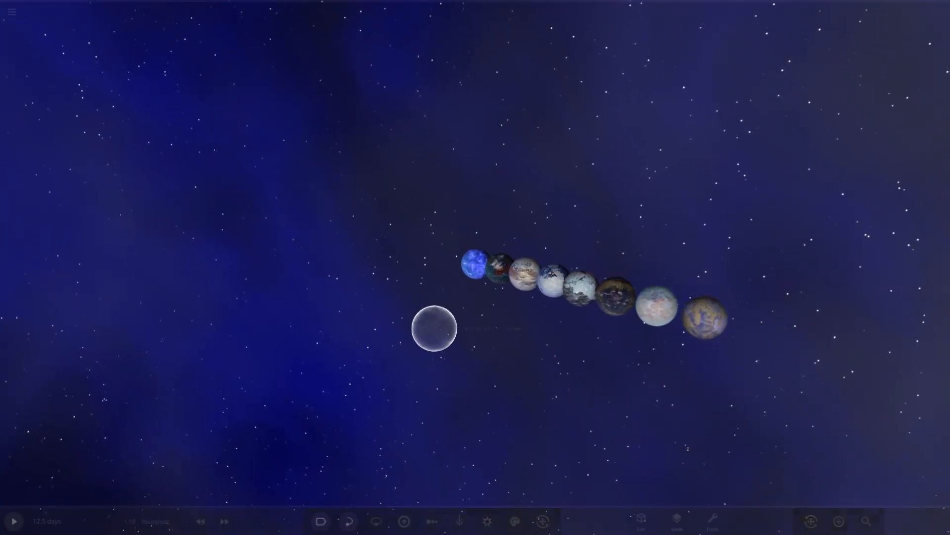
Select the original blue Kepler-442b planet to show its details card
left_click(320, 521)
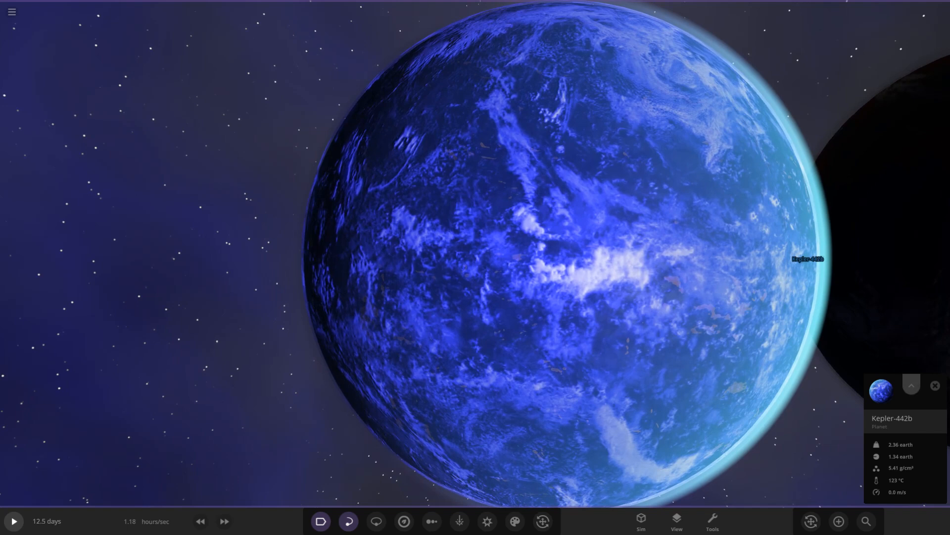
Review Kepler-442b's appearance settings, move to the next planet and reopen the object library
left_click(910, 386)
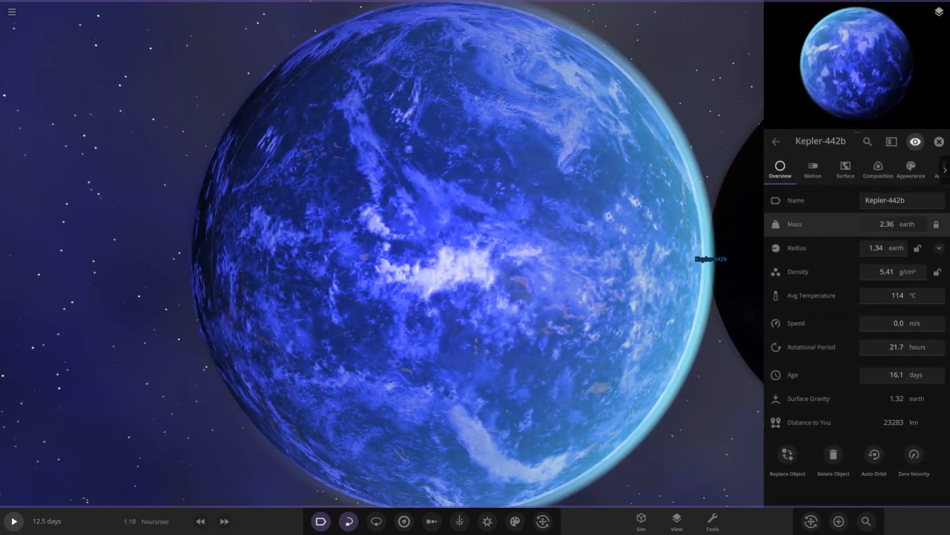
left_click(910, 169)
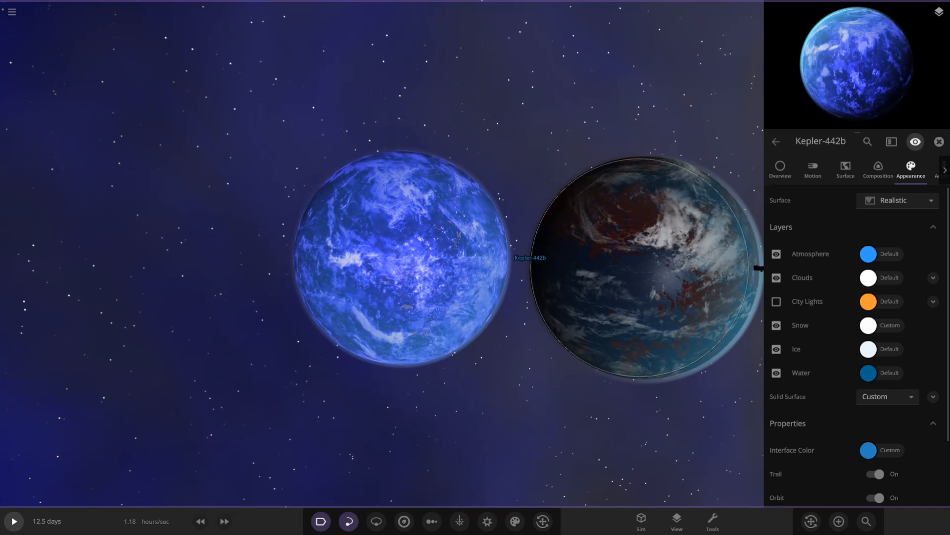
left_click(781, 168)
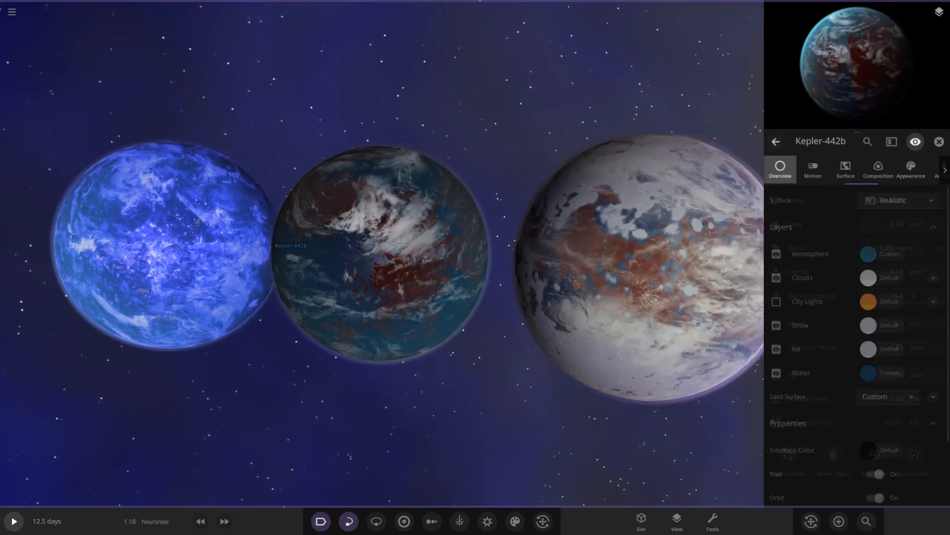
left_click(780, 168)
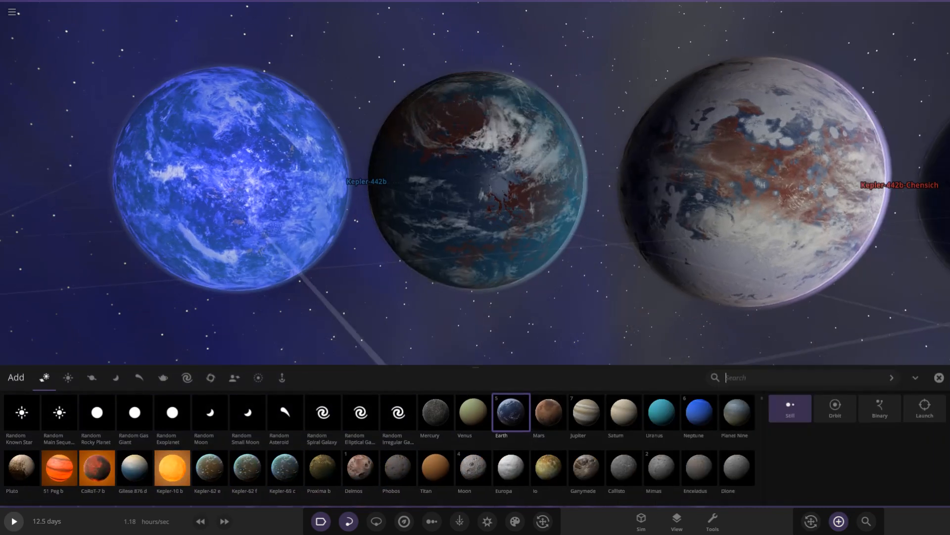
mouse_move(891, 378)
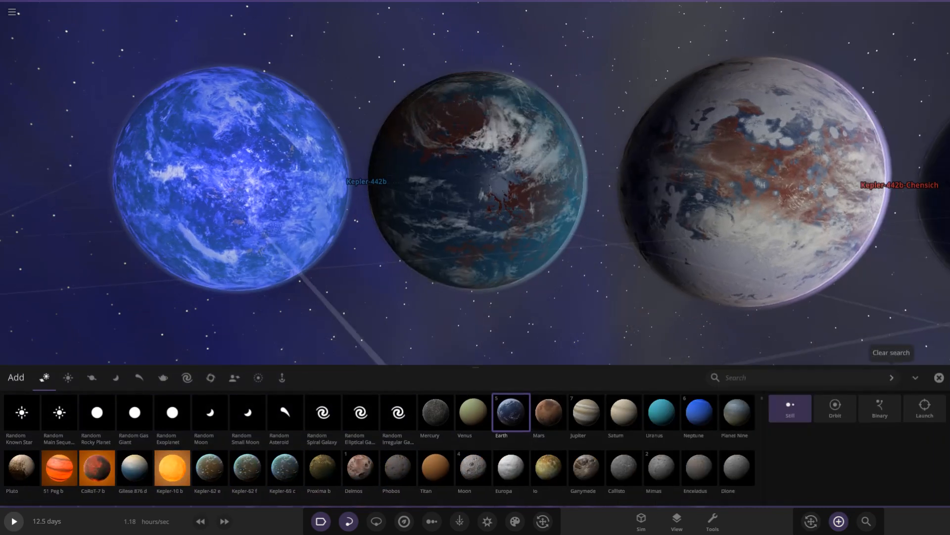
Search the Add catalog for 'kepl'
type("kepl")
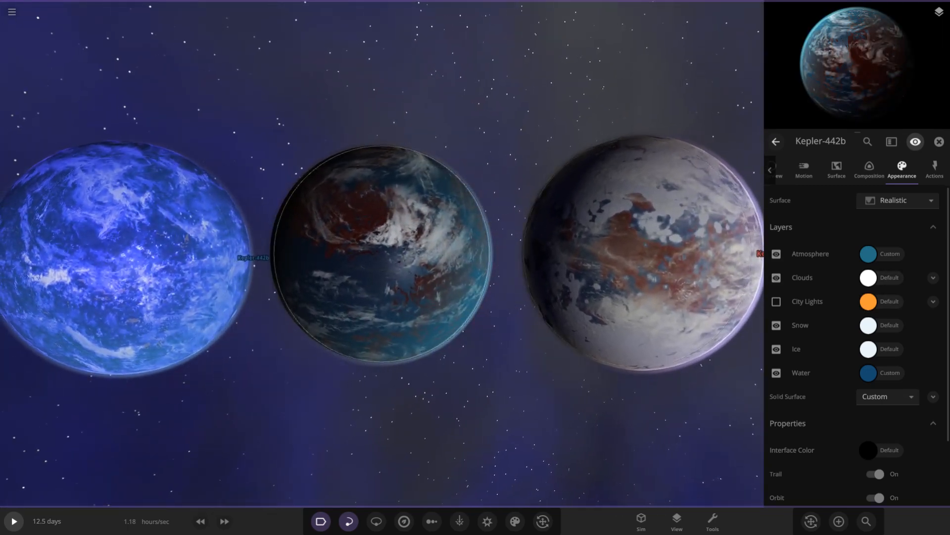
Scroll to the Kepler-442b-Chensich planet and show its appearance settings
scroll("down", 3)
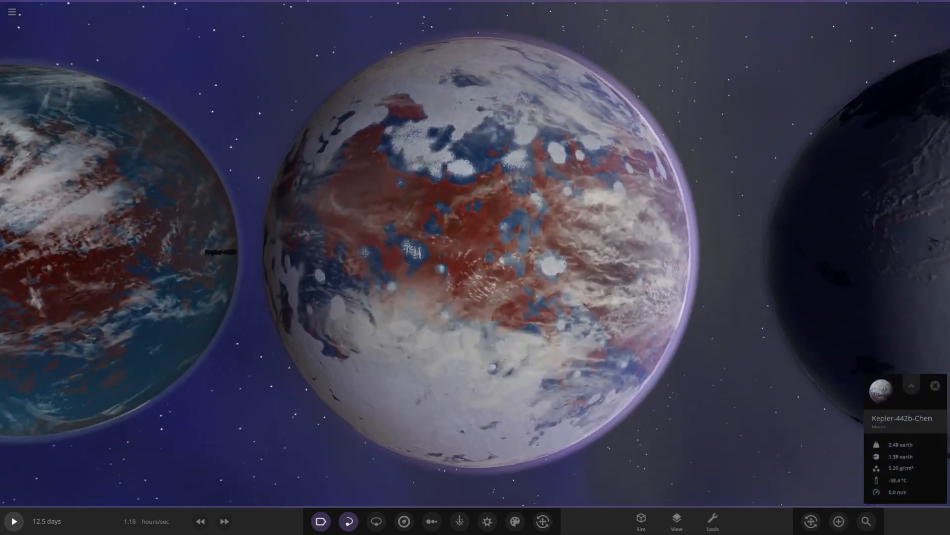
left_click(911, 386)
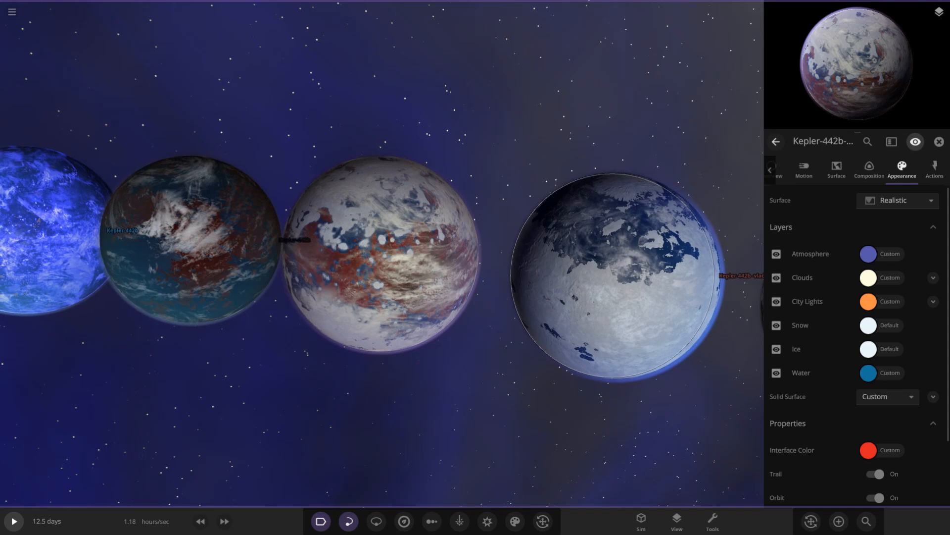
Move along the lineup to the pale orange-patched planet and show its appearance layers
left_click(776, 301)
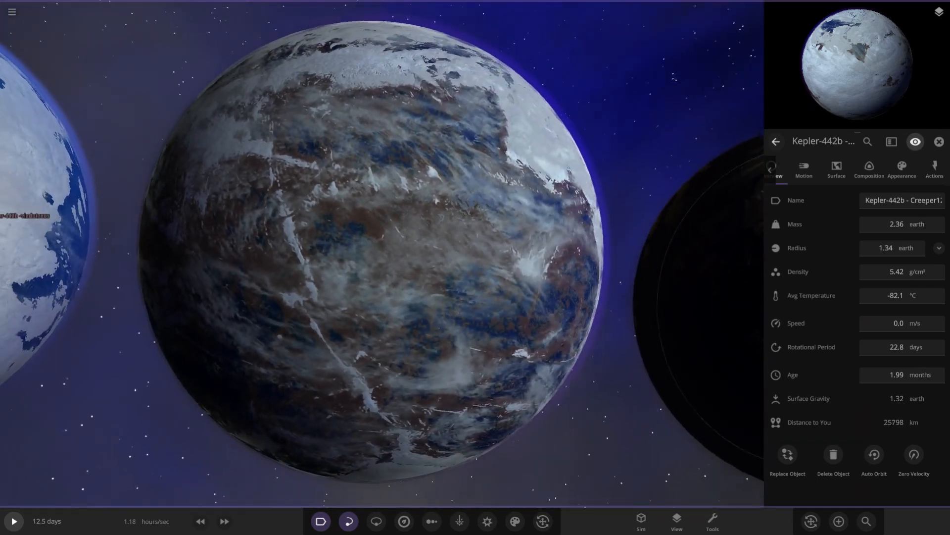
left_click(901, 169)
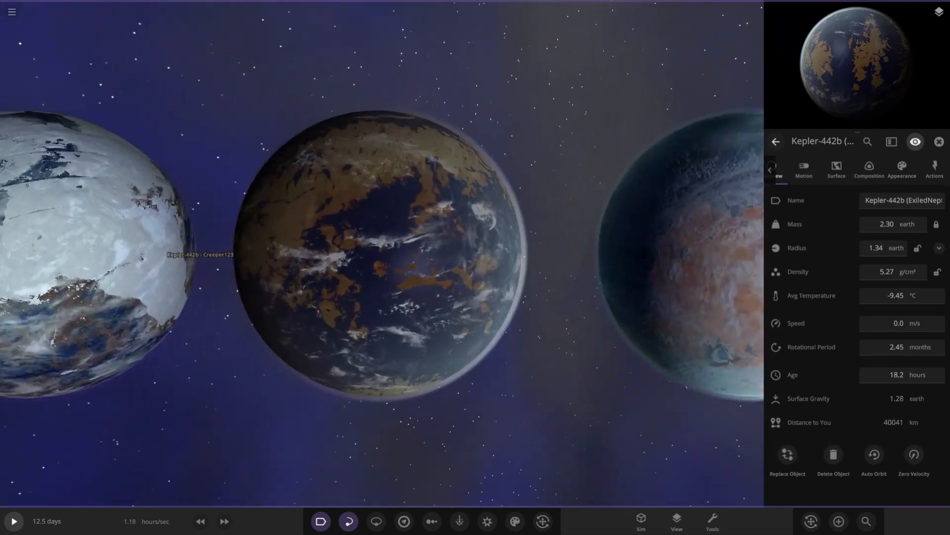
scroll("up", 3)
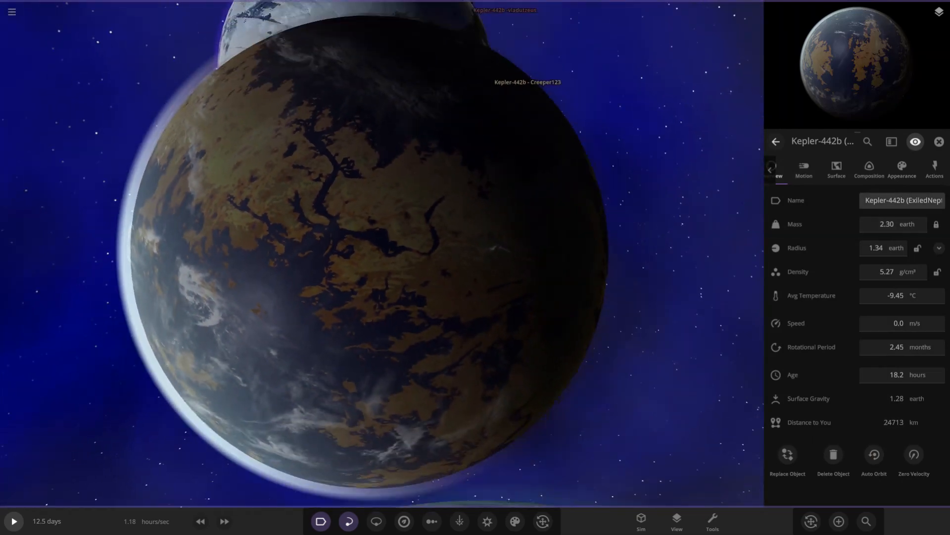
left_click(900, 168)
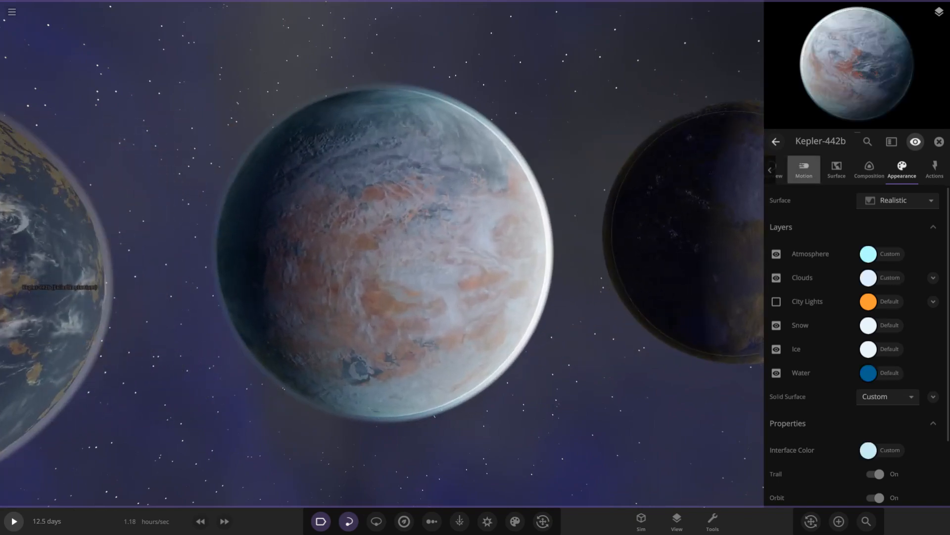
Hide and reopen the pale planet's detailed properties, then reselect it
left_click(803, 169)
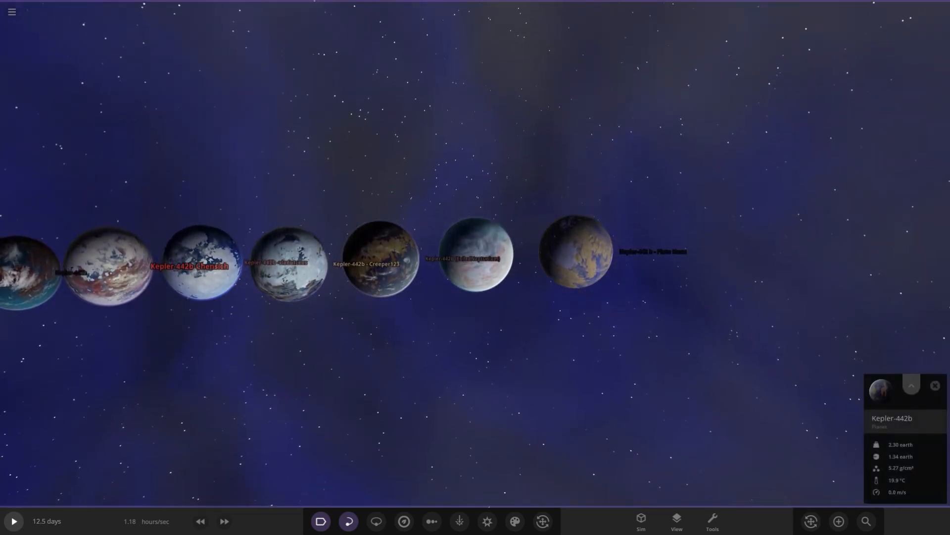
left_click(911, 385)
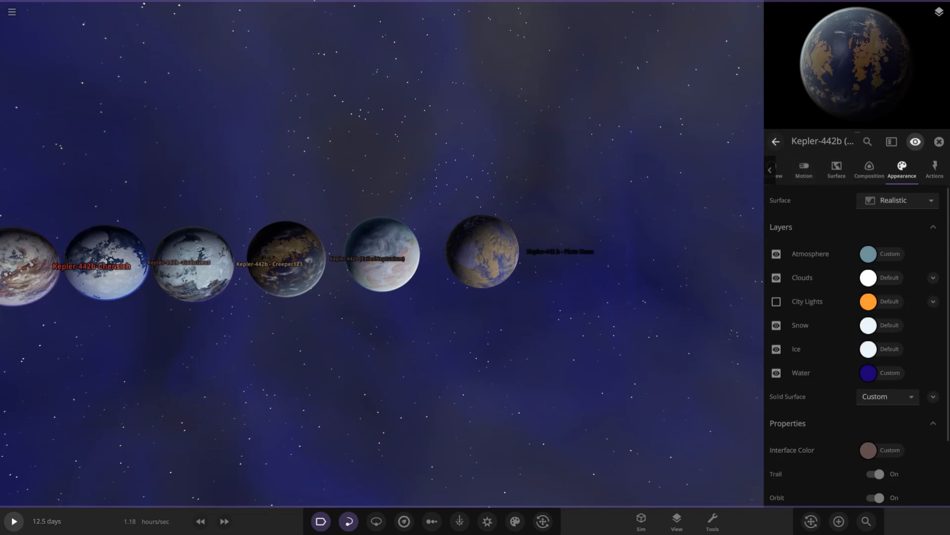
left_click(939, 141)
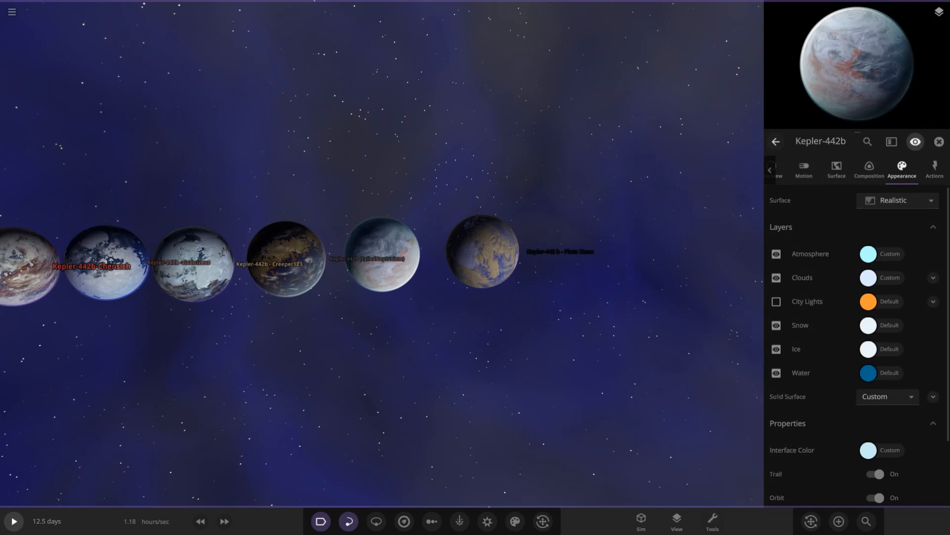
Search the object library for 'kepl' and pick a result
left_click(838, 521)
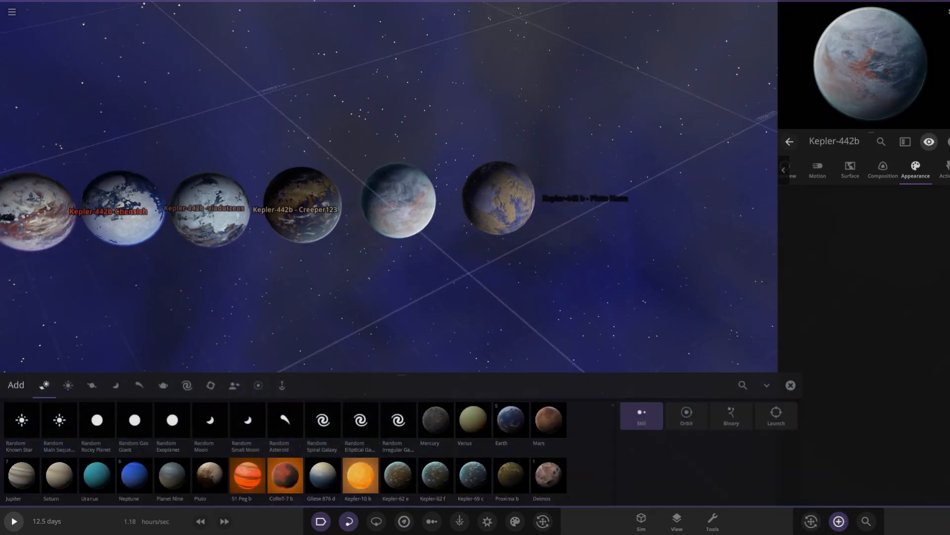
type("kepler 44")
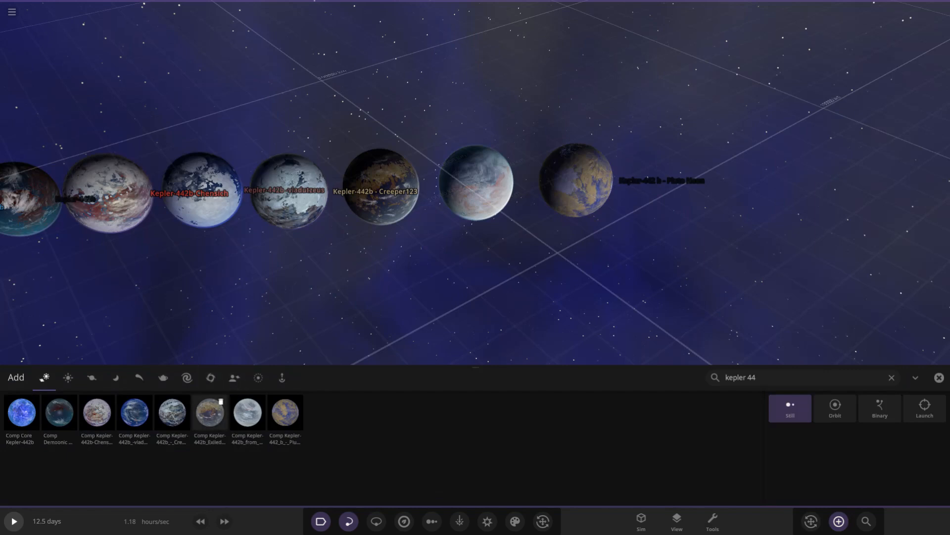
left_click(246, 415)
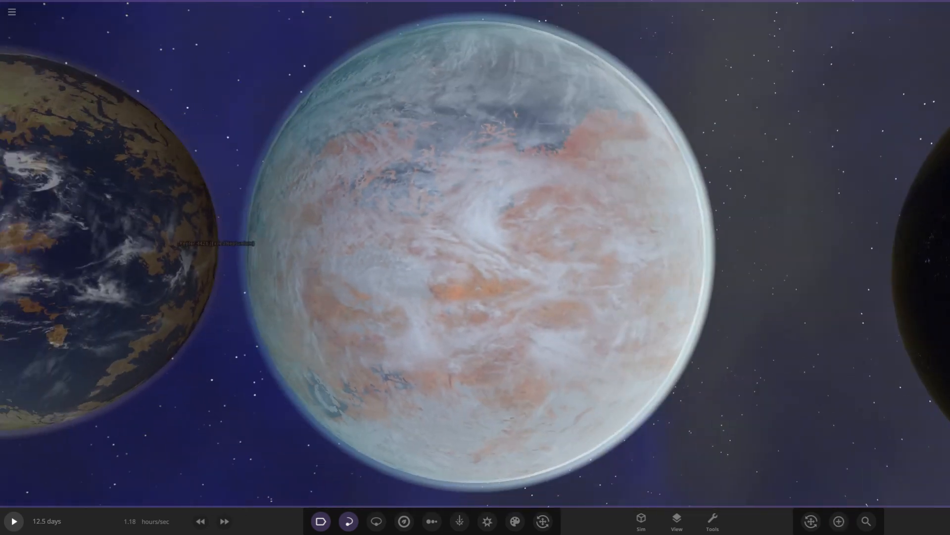
Select the orange-and-white planet and scroll the view toward the pale Kepler-442b
left_click(480, 242)
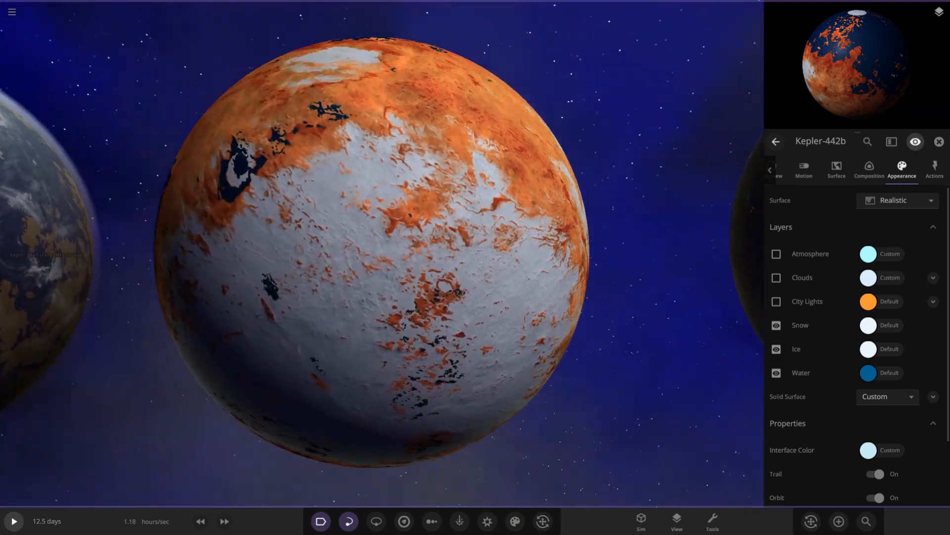
scroll("down", 3)
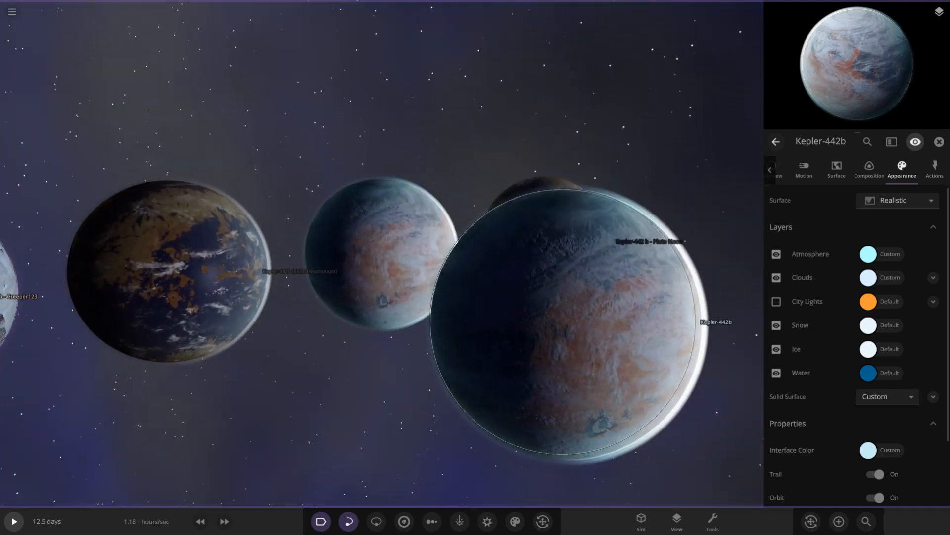
Focus the blue-and-tan planet and show its surface figures, including 5.15 atm pressure
left_click(938, 142)
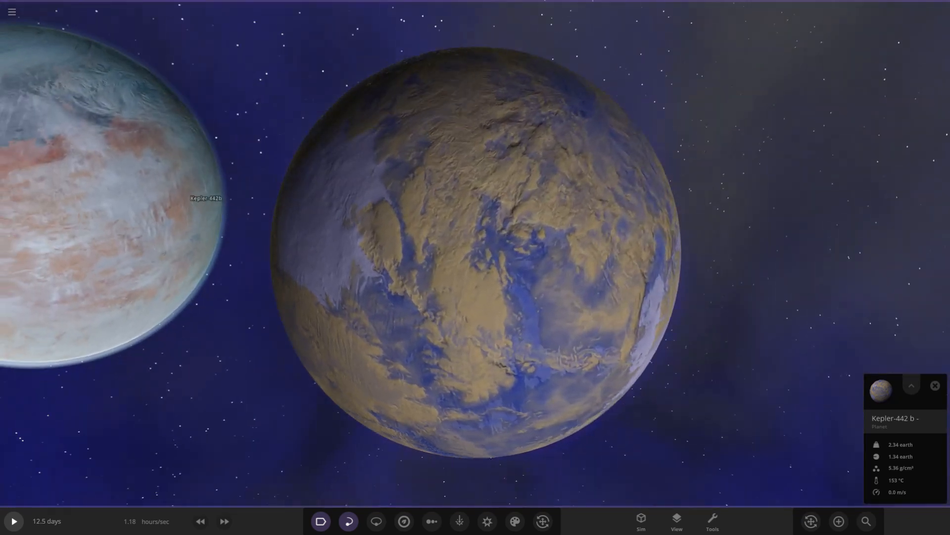
left_click(912, 385)
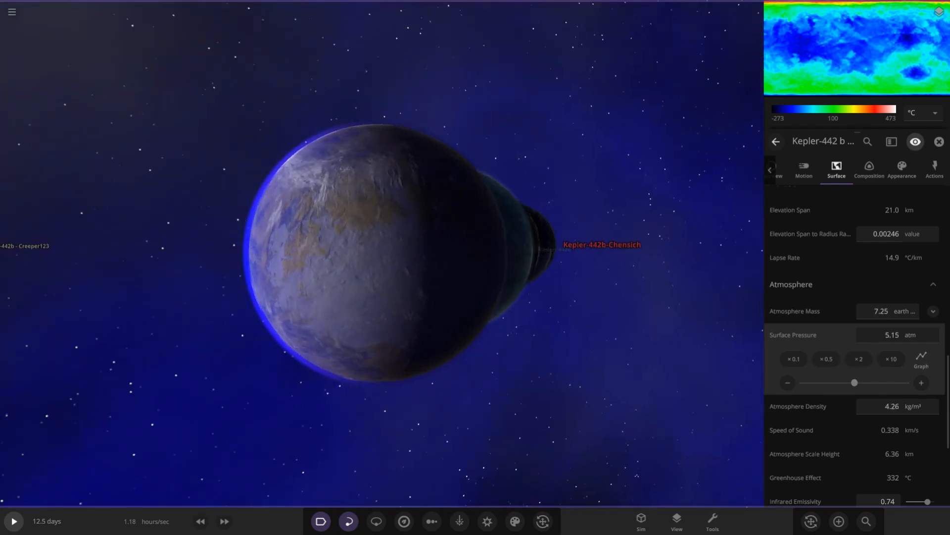
Review the planet's Appearance layers and Surface figures, then select the dark red-and-blue Kepler-442b
left_click(901, 169)
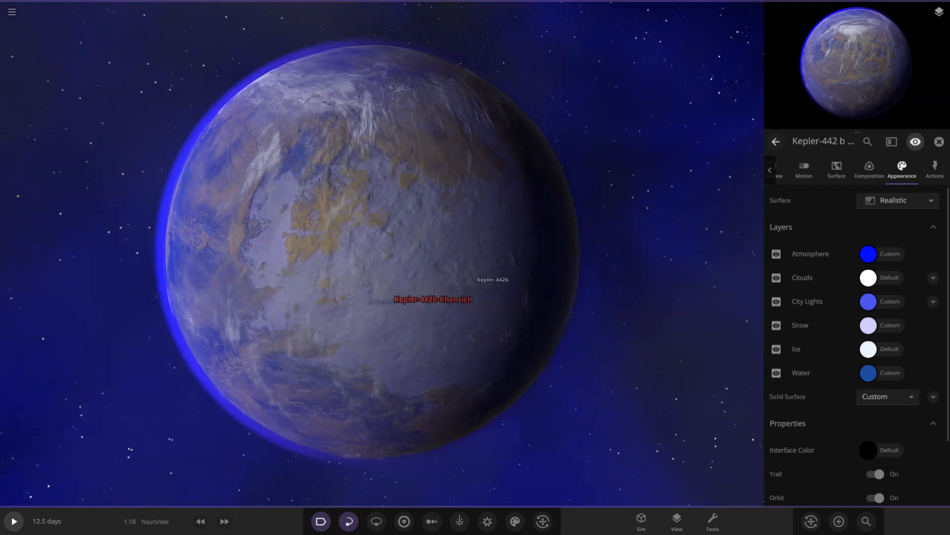
left_click(835, 170)
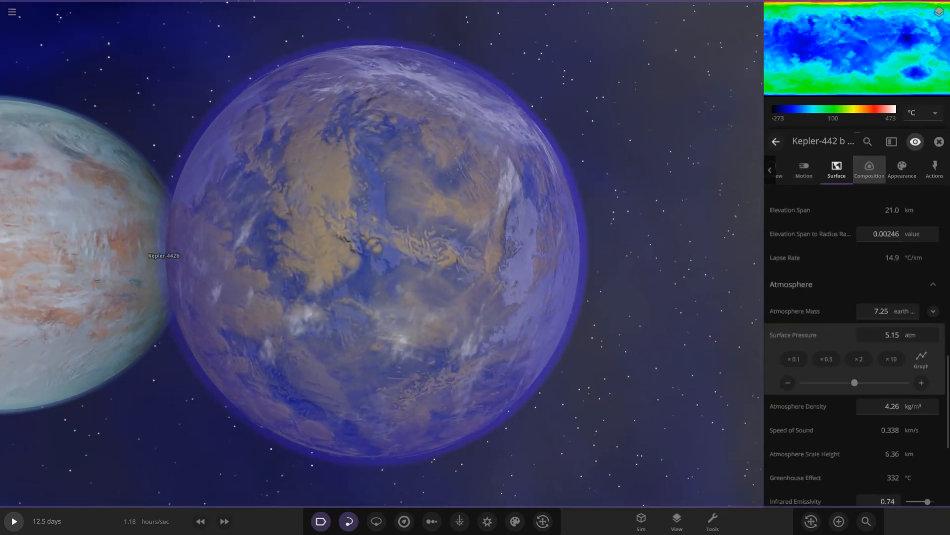
left_click(868, 170)
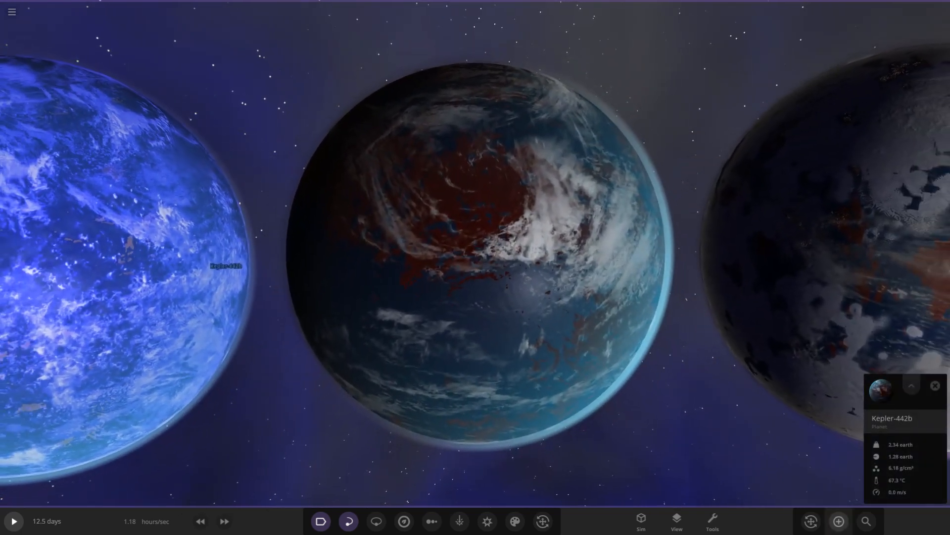
Search the add-object library for 'keple' to list the community Kepler-442b variants
left_click(839, 520)
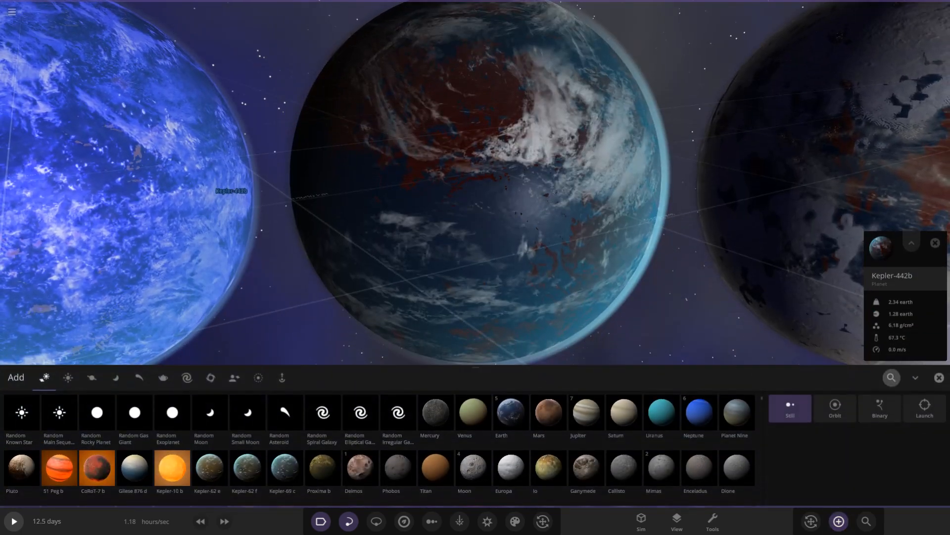
type("kepler 4")
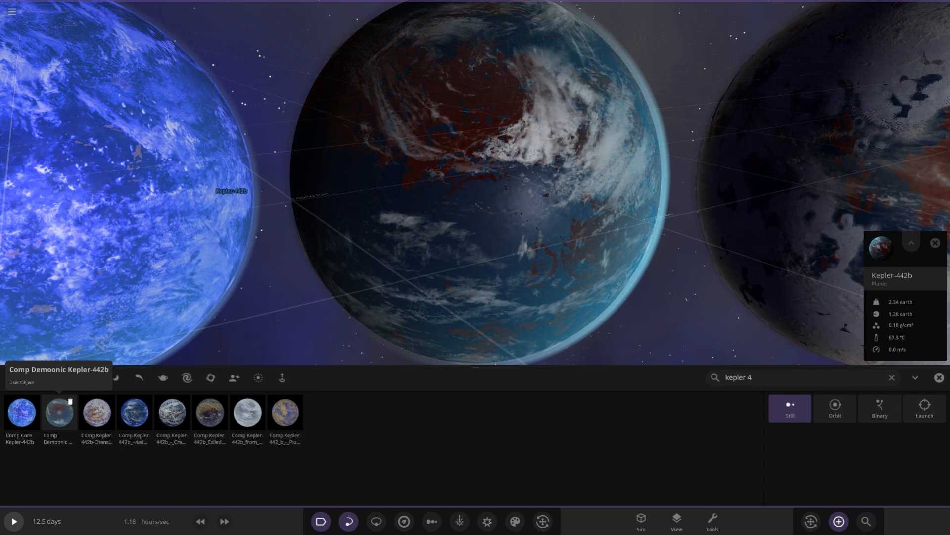
Pick a search result and centre on the blue-and-tan Kepler-442 b showing 153 °C
left_click(751, 377)
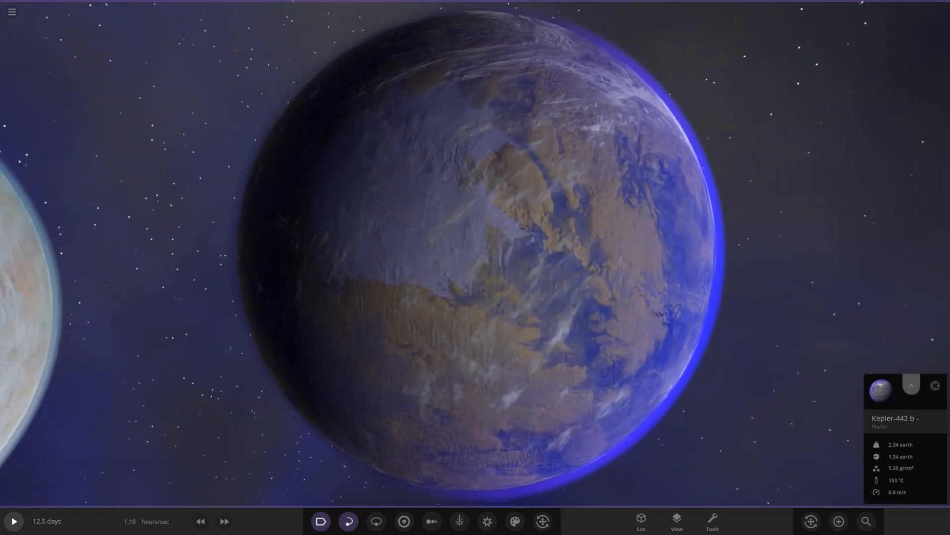
Switch to Chart view lining up the Kepler-442b variants with mass, radius and HR-diagram layouts
left_click(911, 386)
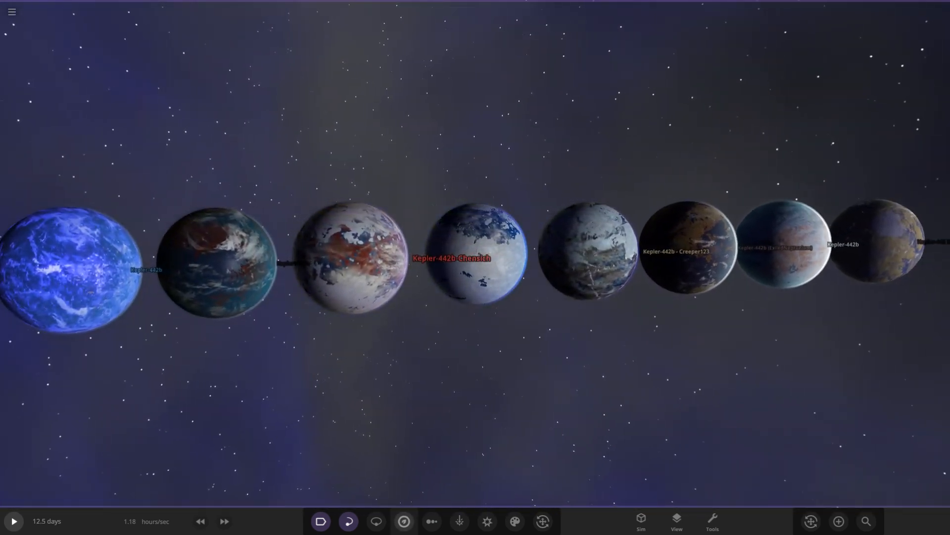
left_click(431, 522)
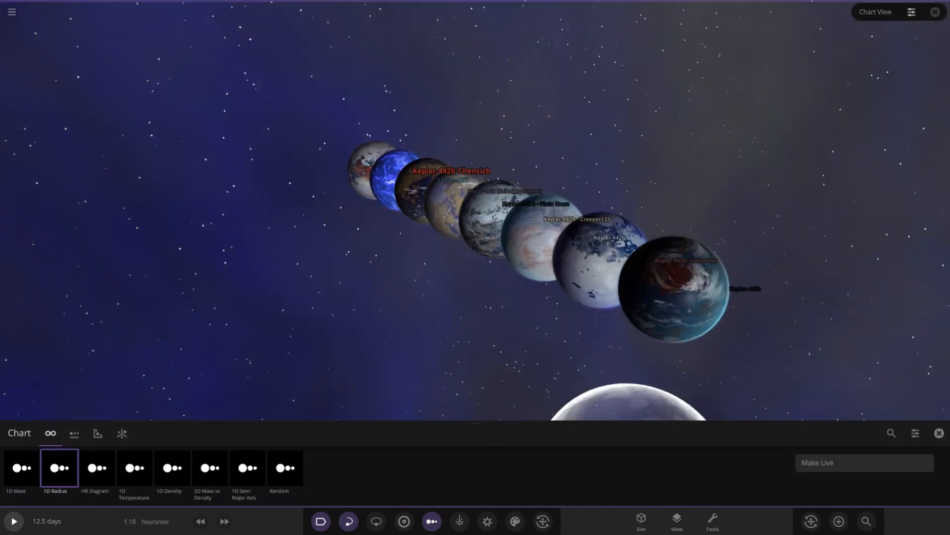